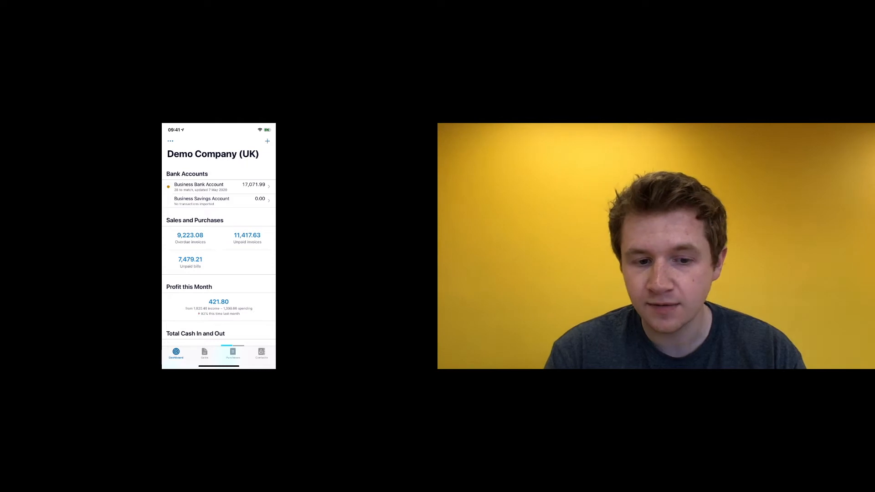
Step: Start reconciling the Business Bank Account, showing the 15.00 spend with a suggested match
click(218, 186)
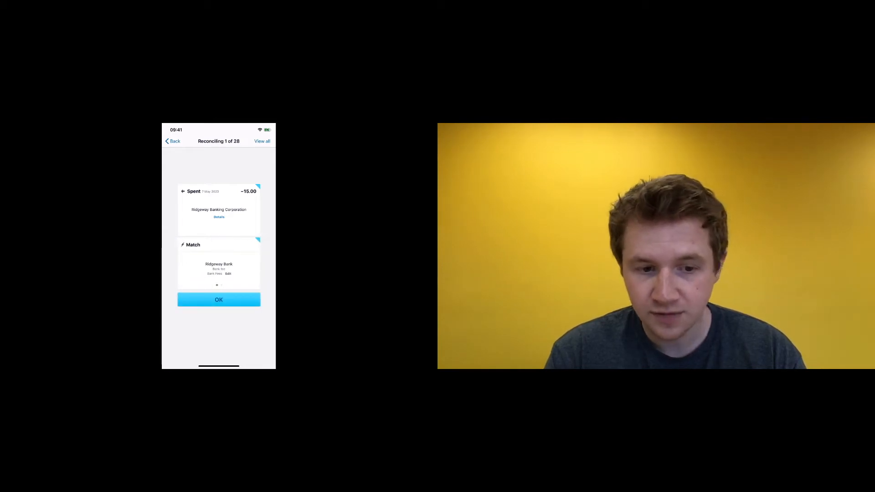
Step: Leave the reconciliation unconfirmed and go back to the Demo Company dashboard
click(218, 300)
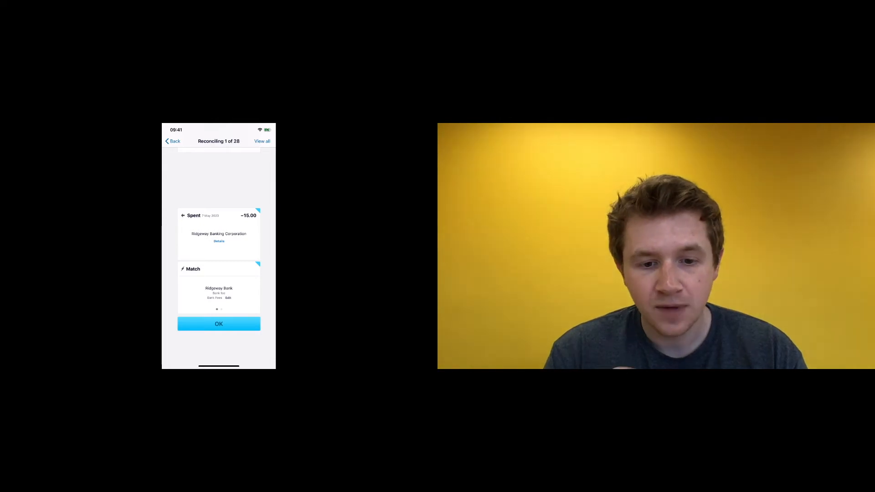
click(218, 324)
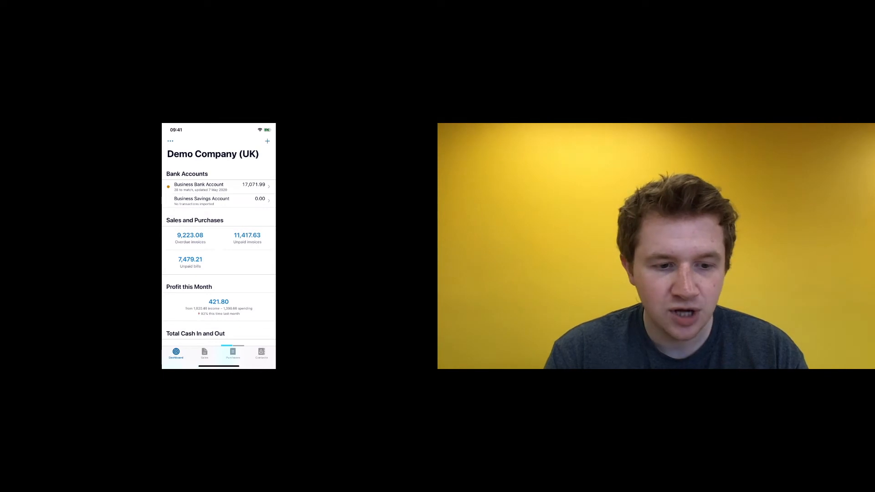
Step: View this month's 421.80 profit breakdown and switch the period to year to date
scroll(down, 3)
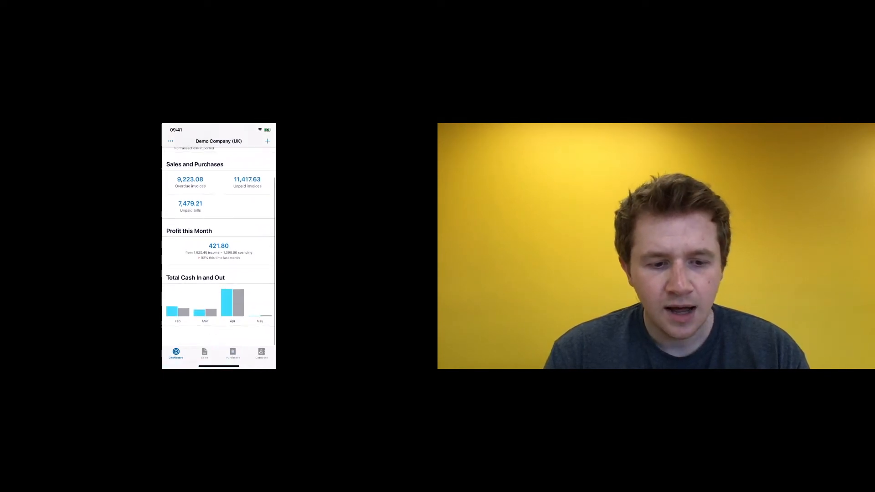
click(218, 245)
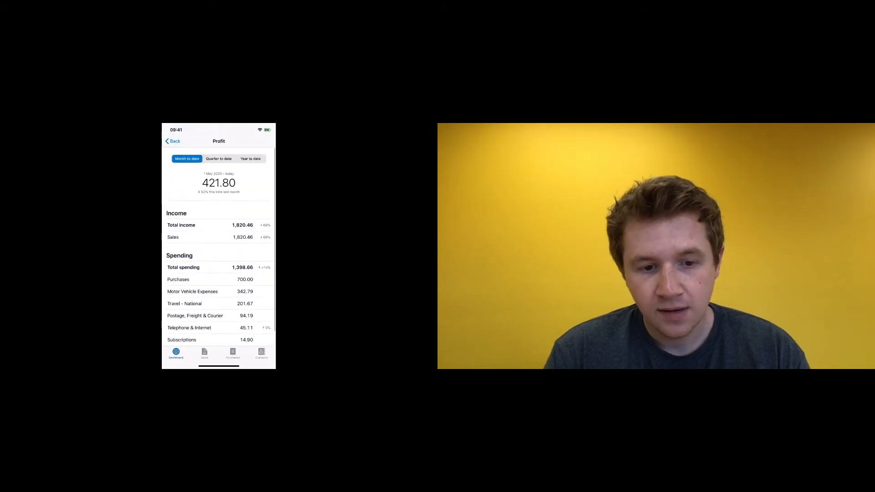
click(250, 155)
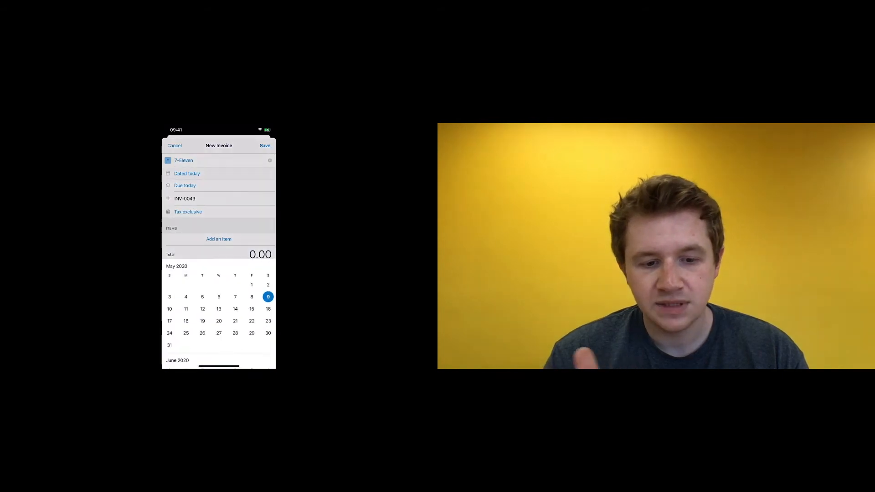
Step: Date the 7-Eleven invoice 12 May, abandon adding a line item, and move to Purchases
click(202, 309)
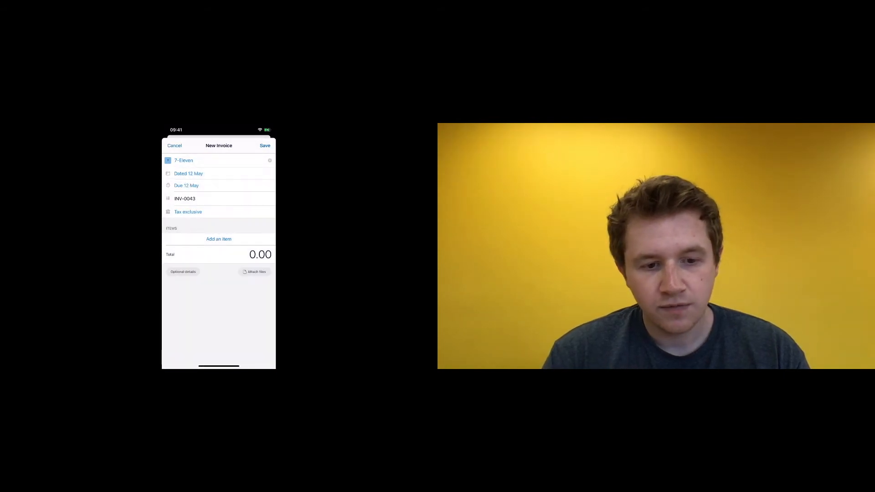
click(218, 239)
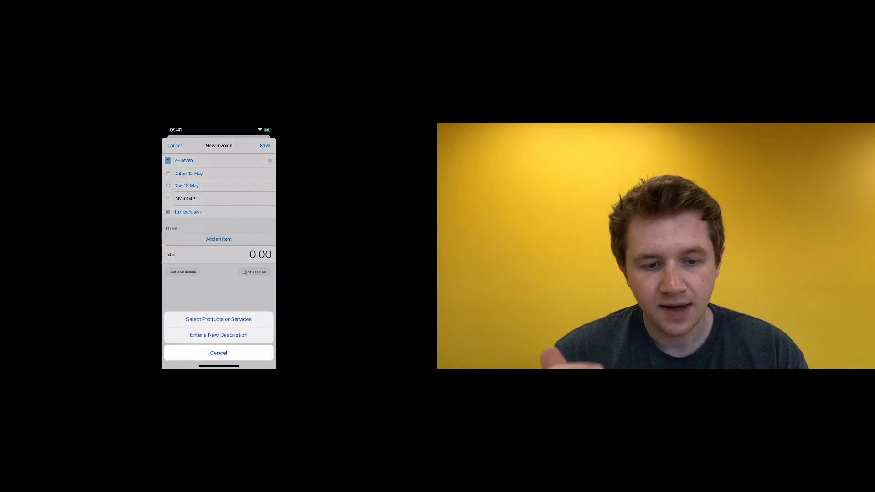
click(218, 352)
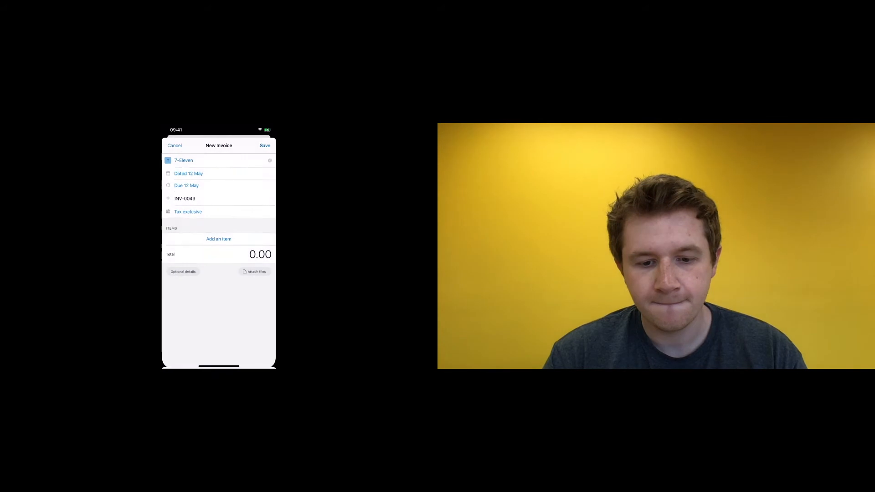
click(264, 146)
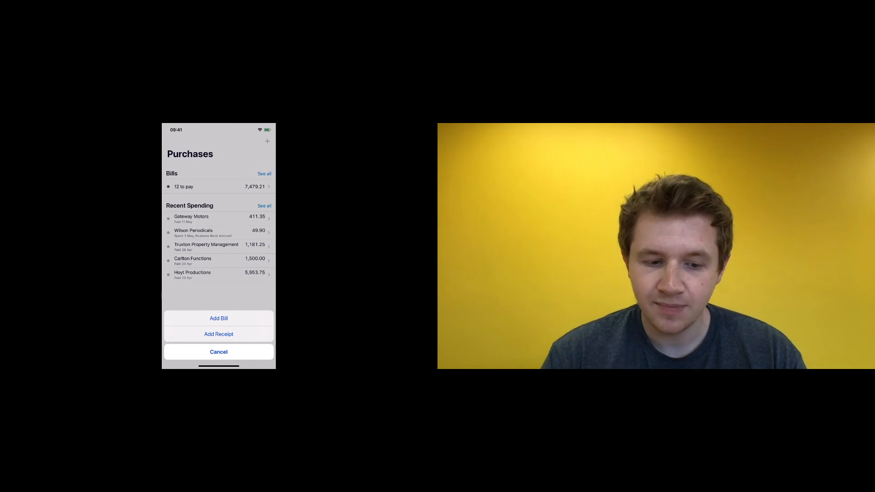
Step: Start a blank new receipt and cancel it back to the Purchases overview
click(218, 334)
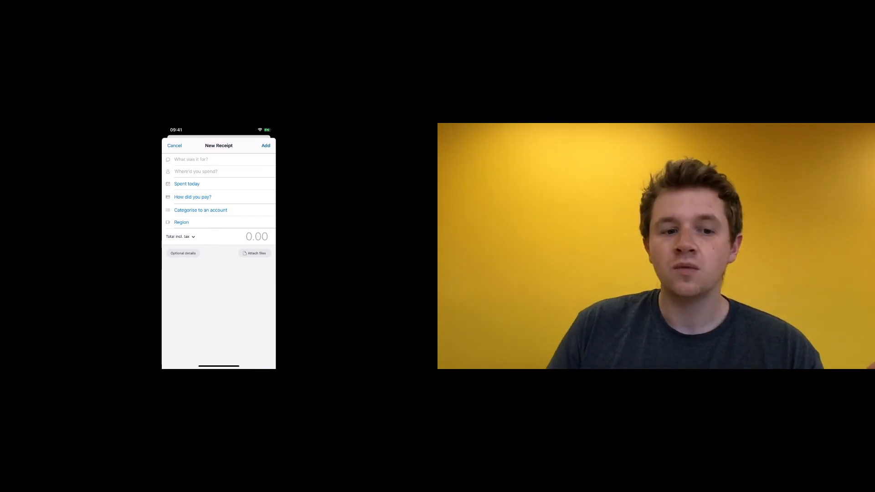
click(174, 146)
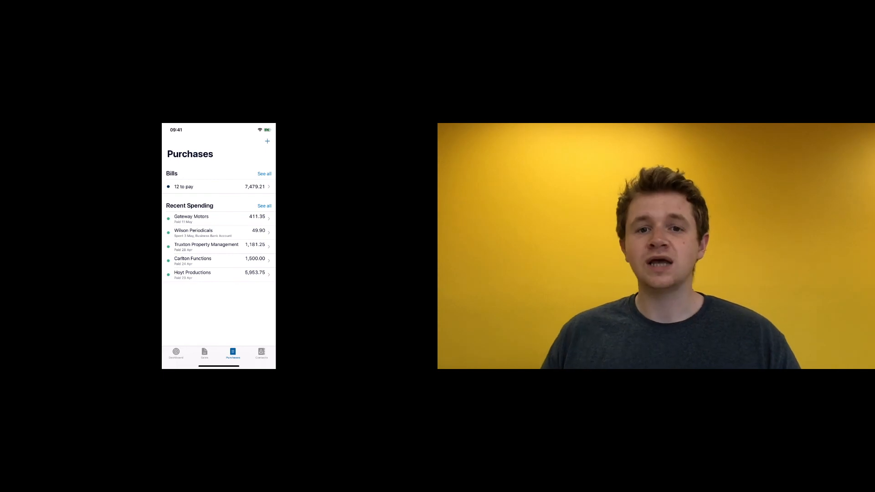
Step: View the alphabetical contacts list, then return to the dashboard showing 1,499.89 profit this year
click(262, 355)
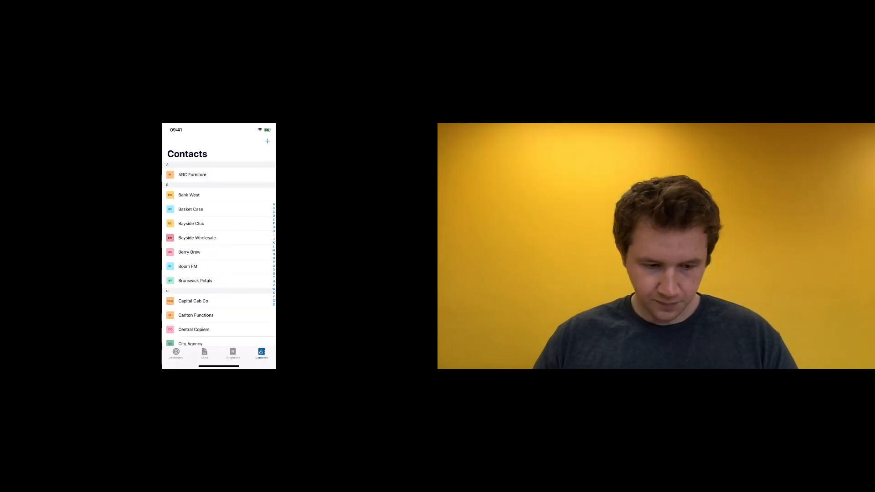
click(176, 355)
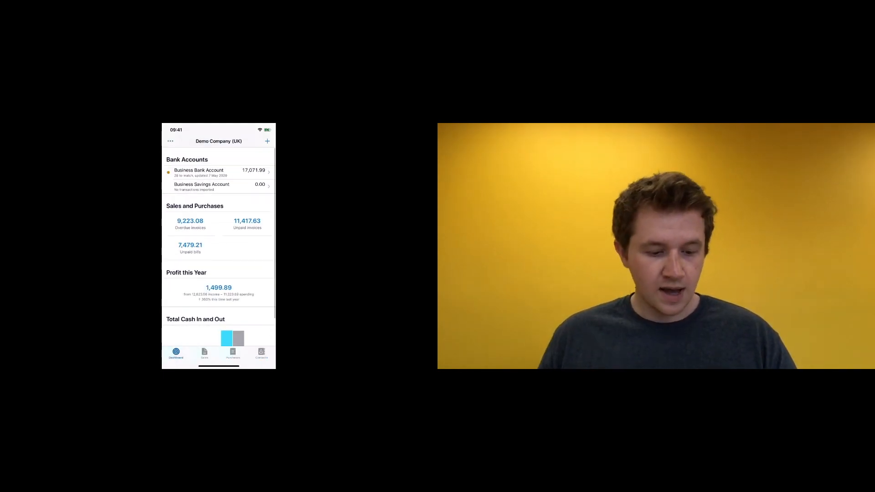